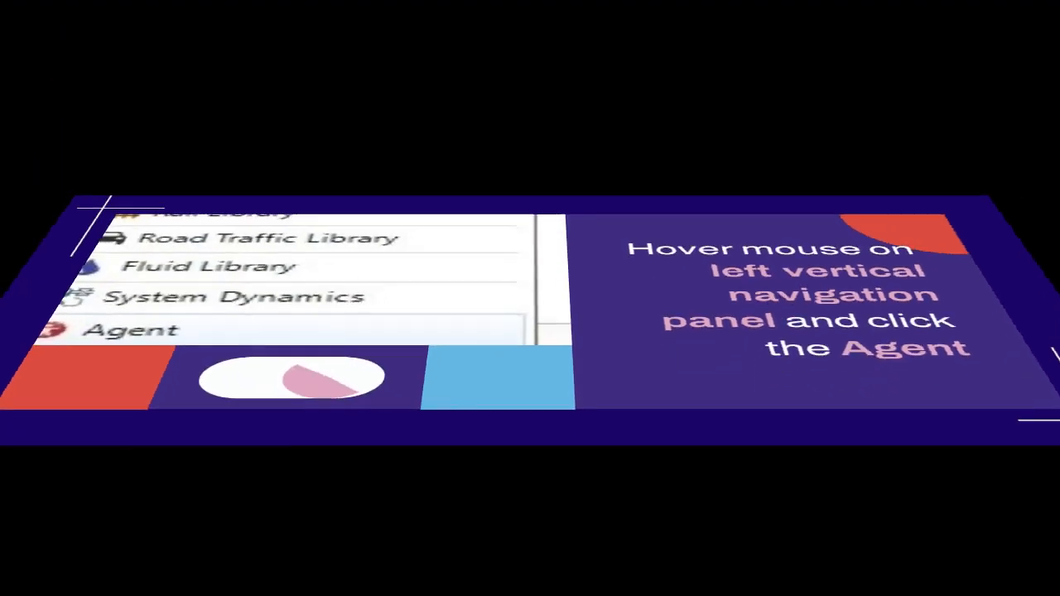
Start a new agent from the Agent element in the Palette
{"action": "left_click", "coordinate": [132, 329]}
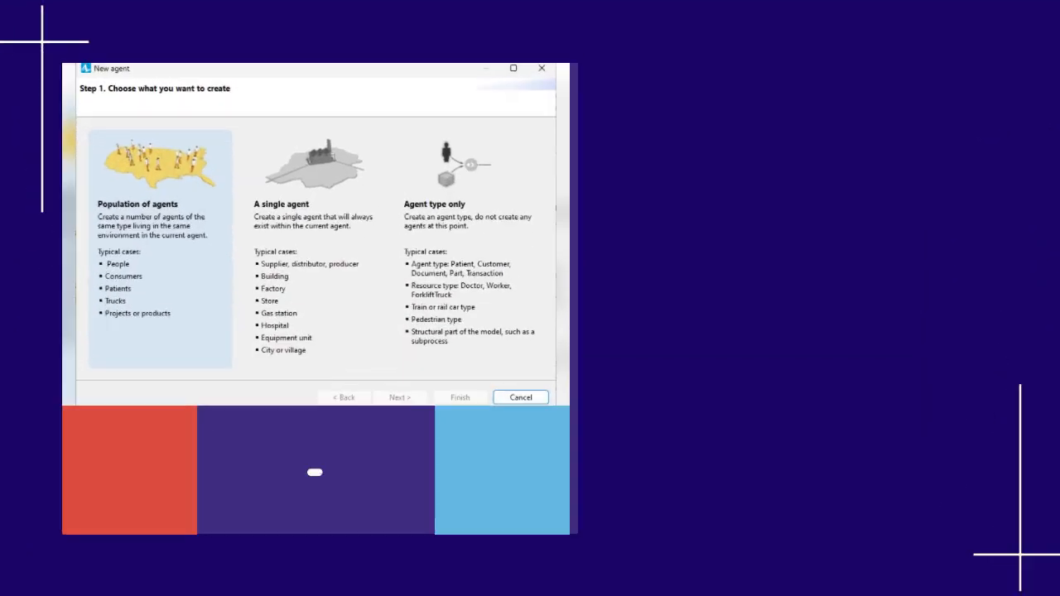
Create a population of agents drawn with the 2D General Person figure
{"action": "left_click", "coordinate": [399, 397]}
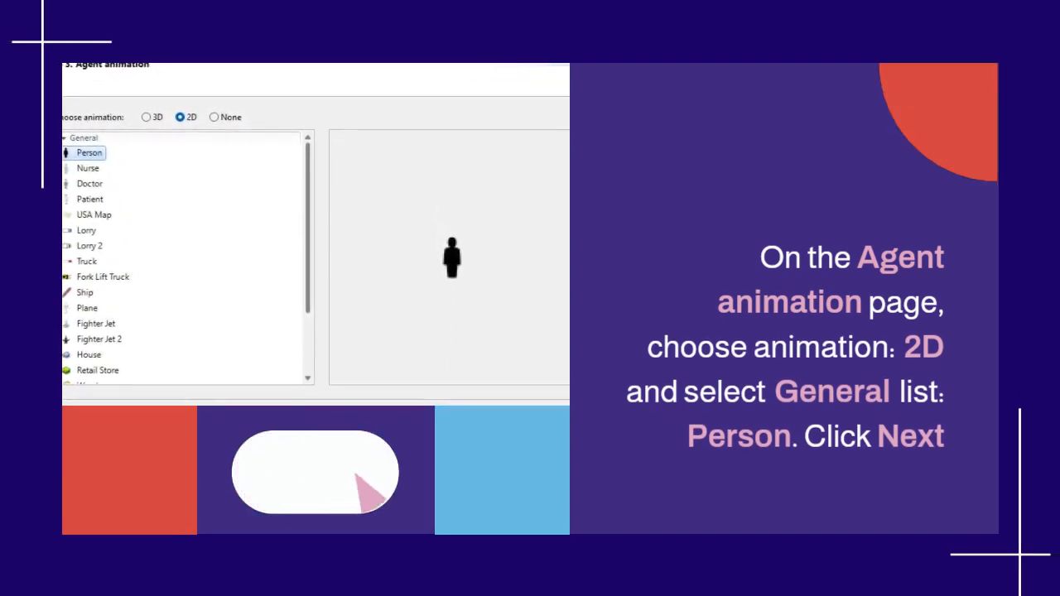
{"action": "left_click", "coordinate": [349, 382]}
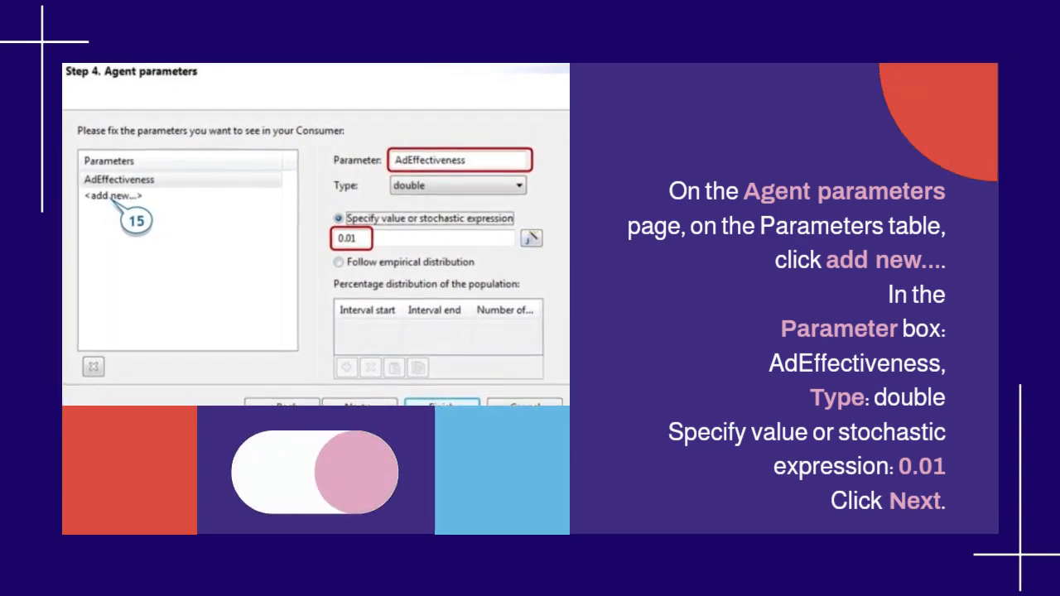
Accept the AdEffectiveness parameter (double, 0.01) and continue the wizard
{"action": "left_click", "coordinate": [360, 406]}
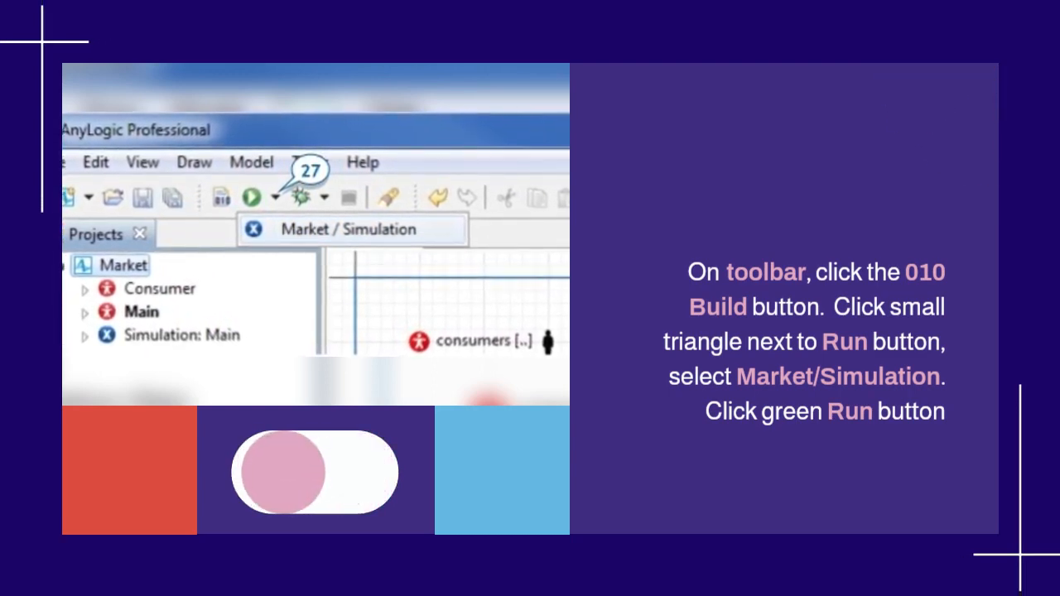
Run the Market / Simulation experiment to show the consumer crowd
{"action": "left_click", "coordinate": [250, 197]}
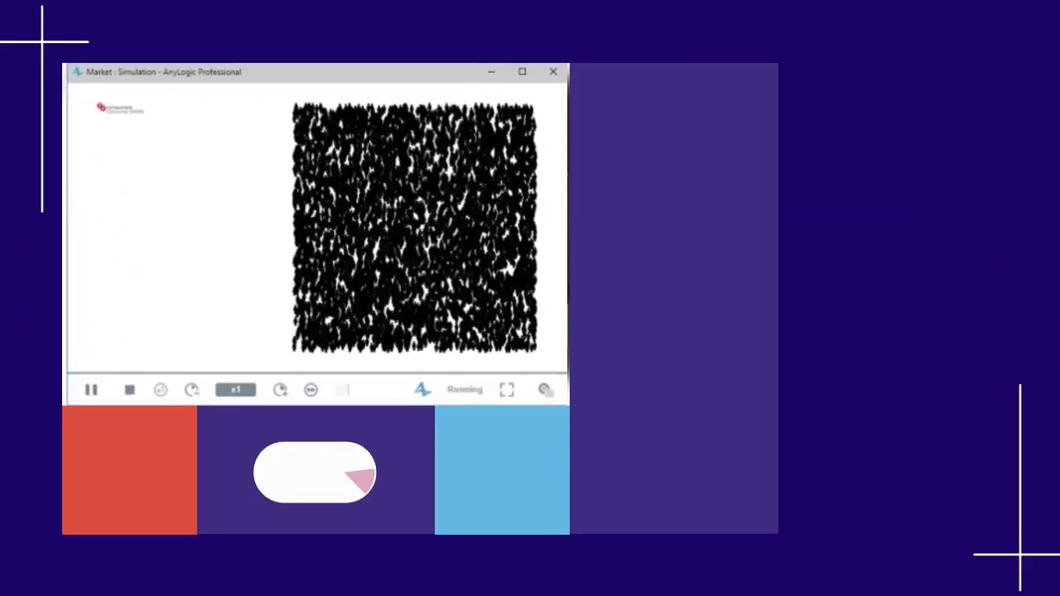